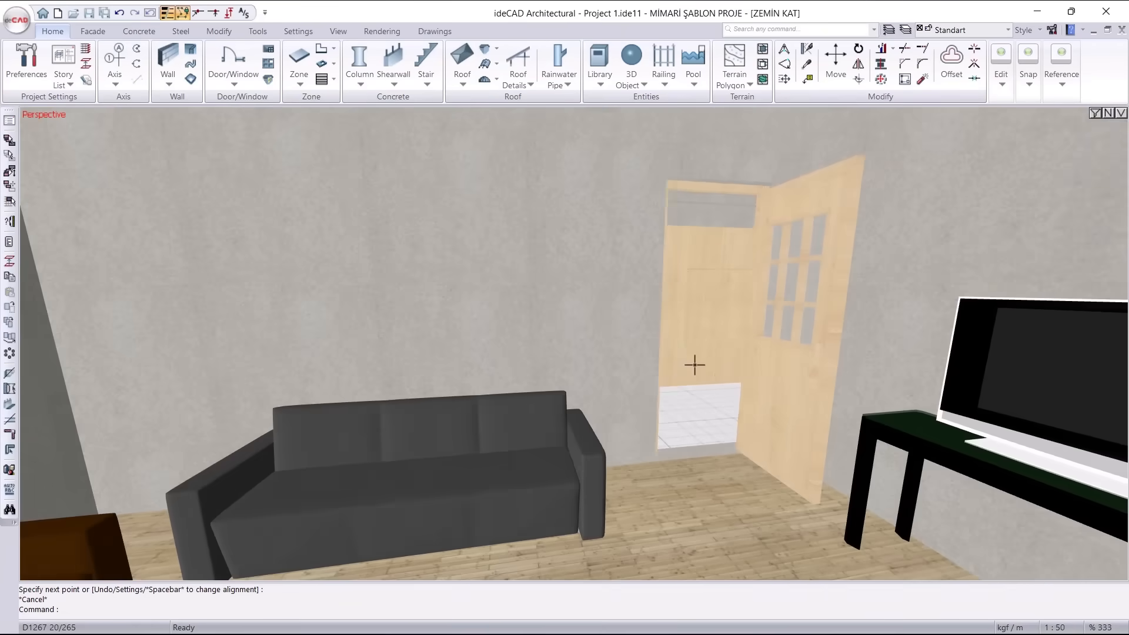
Step: Walk the camera past the sofa and through the doorway into the kitchen and dining area
{"action": "left_click_drag", "start_coordinate": [695, 363], "coordinate": [783, 377]}
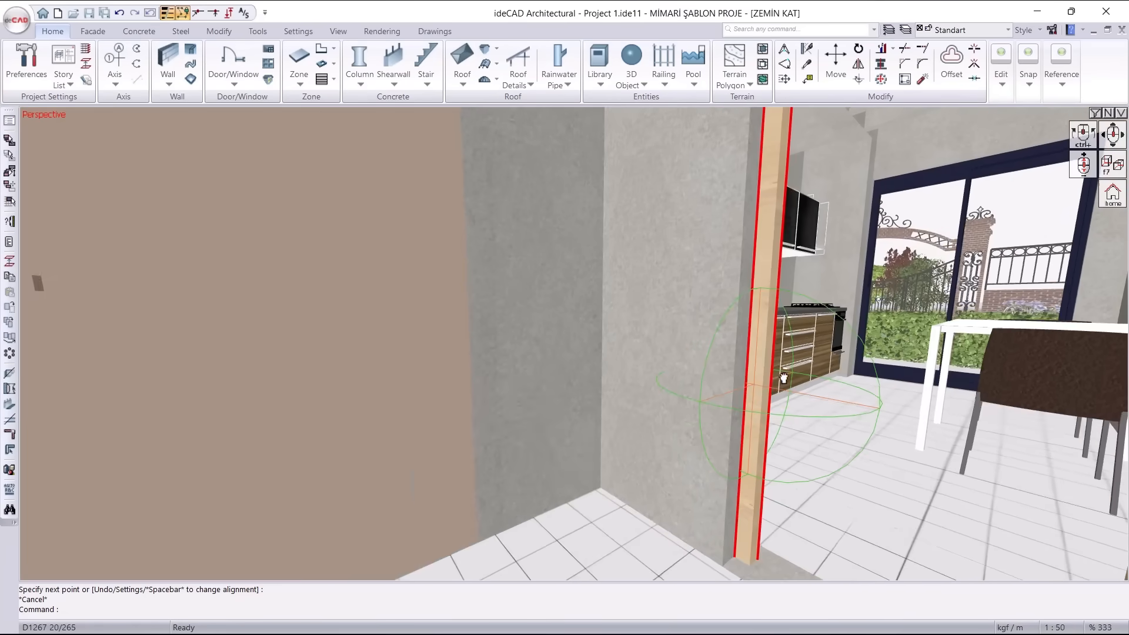